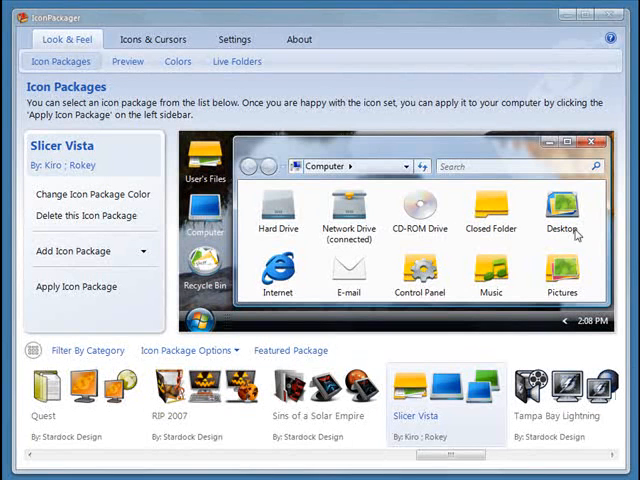
pyautogui.moveTo(432, 26)
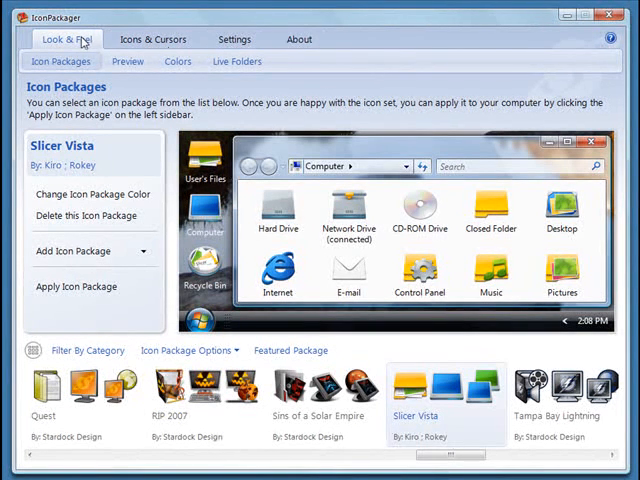
pyautogui.moveTo(120, 122)
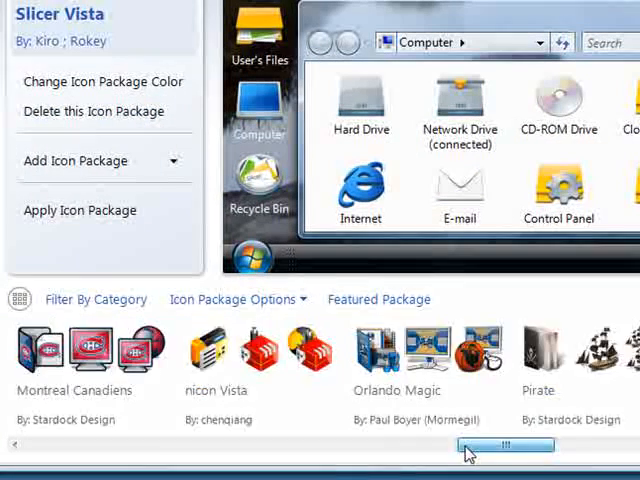
# Step: Preview the Slicer Vista package, try LocalFlavor Vista, return to Slicer Vista and go to its Colors page
pyautogui.moveTo(470, 446); pyautogui.dragTo(240, 446)
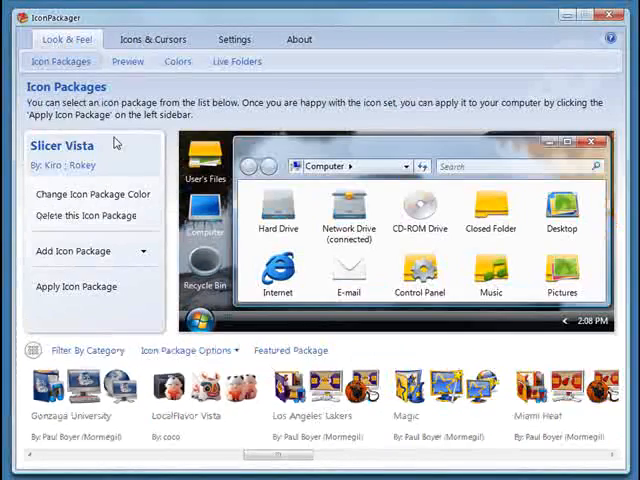
pyautogui.click(128, 62)
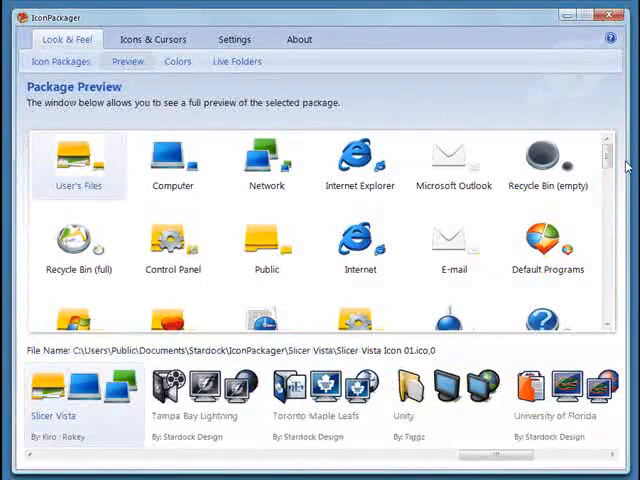
pyautogui.scroll(-3)
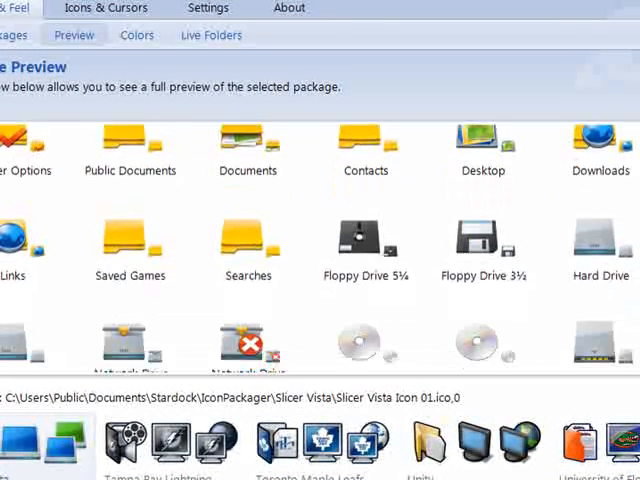
pyautogui.scroll(-3)
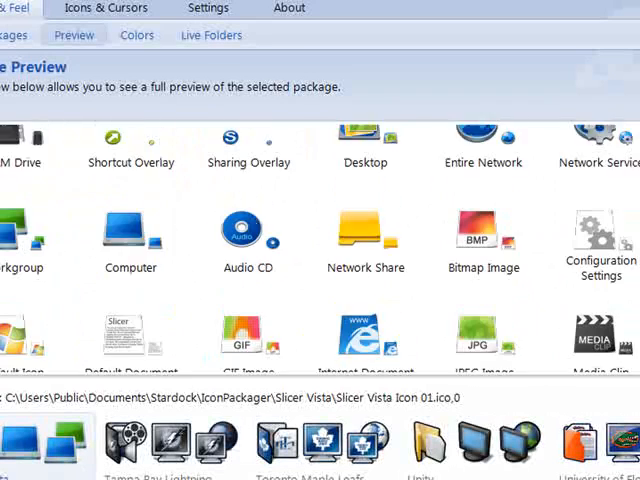
pyautogui.scroll(-3)
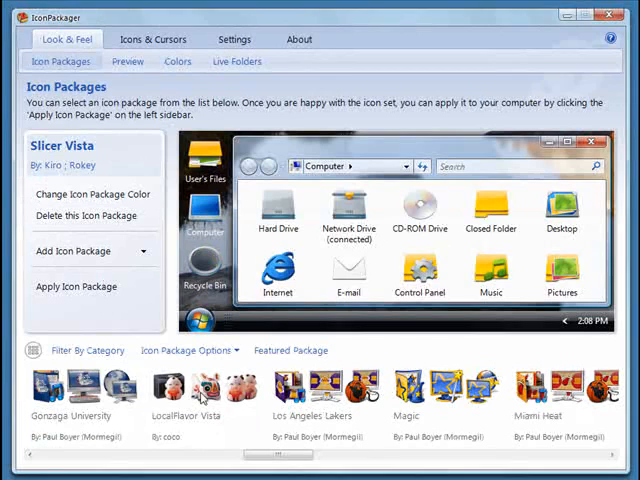
pyautogui.click(200, 390)
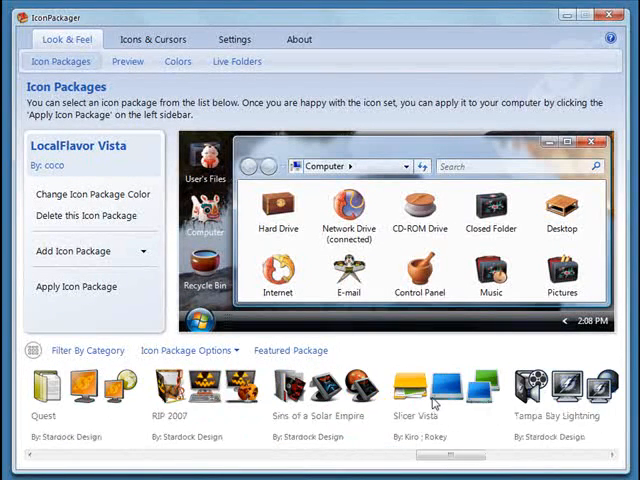
pyautogui.click(432, 388)
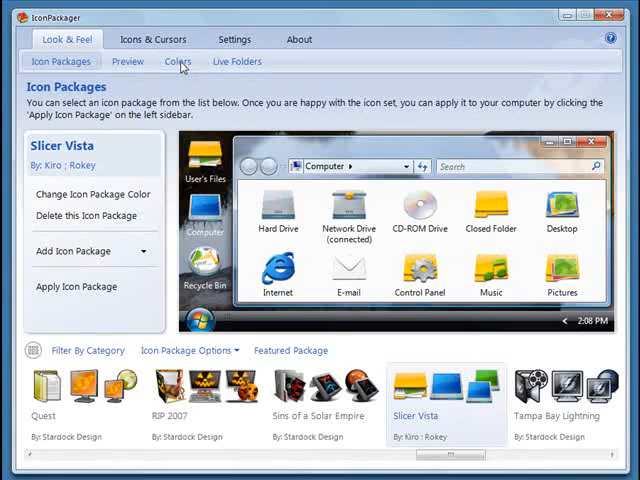
pyautogui.click(178, 62)
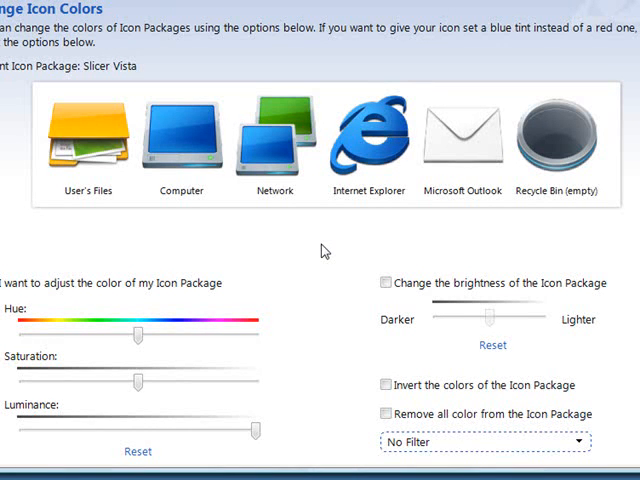
pyautogui.moveTo(284, 276)
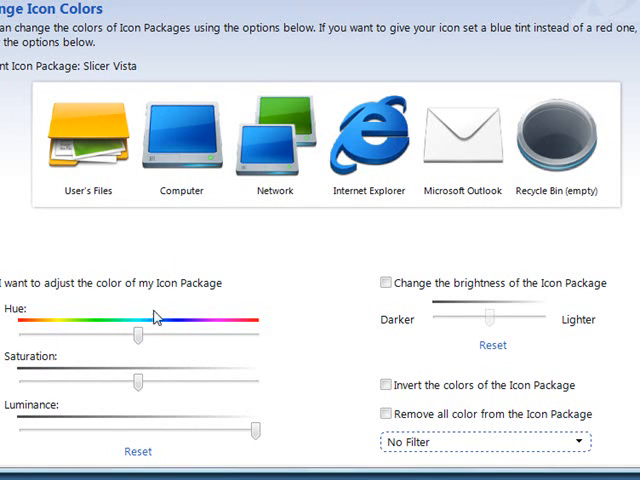
# Step: Tint the icons pink via hue and saturation, toggle brightness adjustment, then reset to original colours
pyautogui.moveTo(136, 336); pyautogui.dragTo(232, 336)
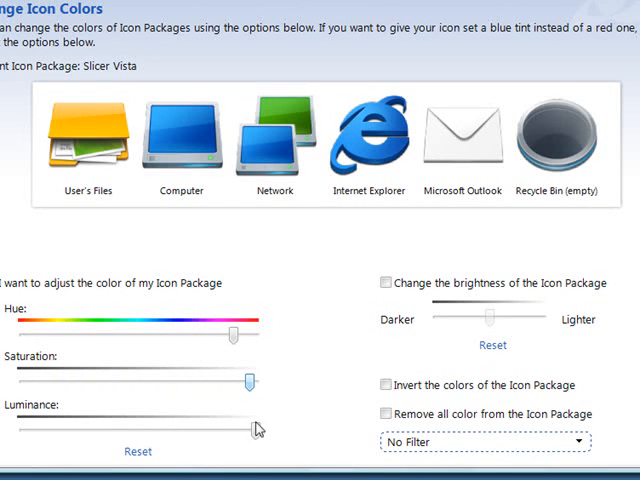
pyautogui.moveTo(256, 430); pyautogui.dragTo(136, 430)
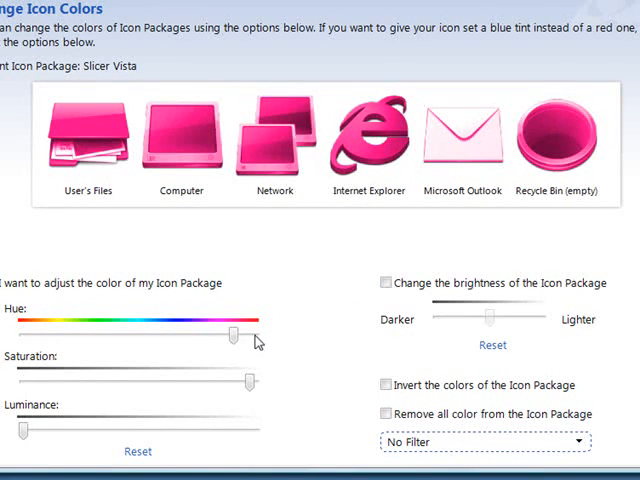
pyautogui.moveTo(232, 336); pyautogui.dragTo(244, 332)
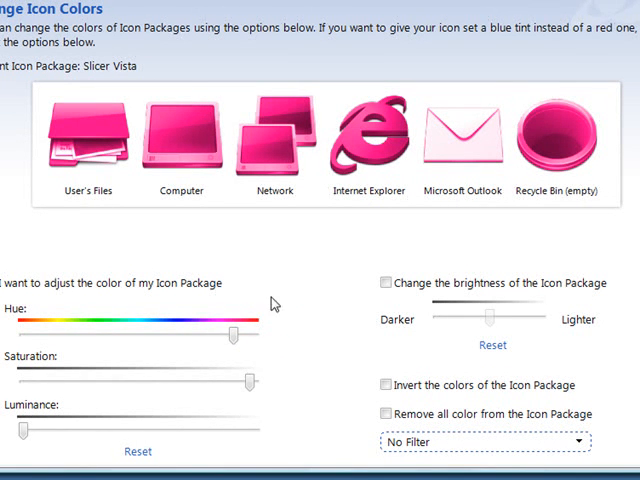
pyautogui.click(384, 284)
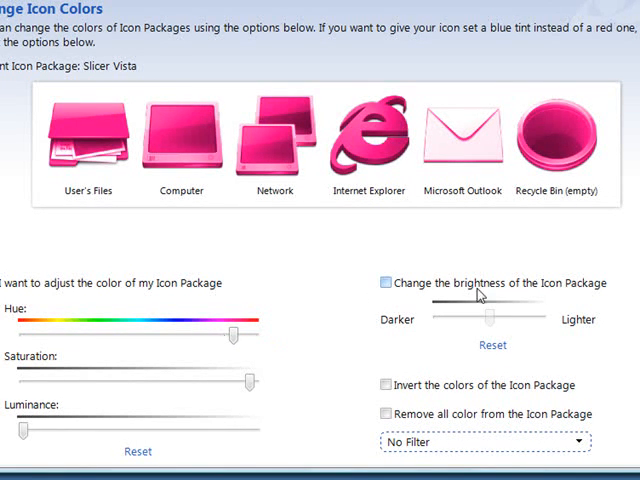
pyautogui.click(136, 454)
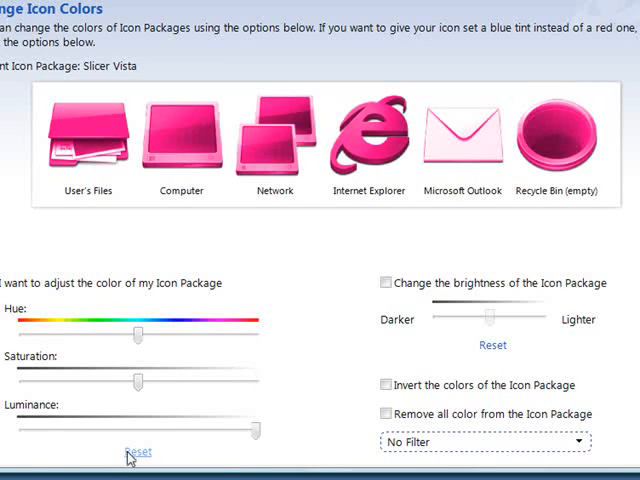
pyautogui.click(136, 452)
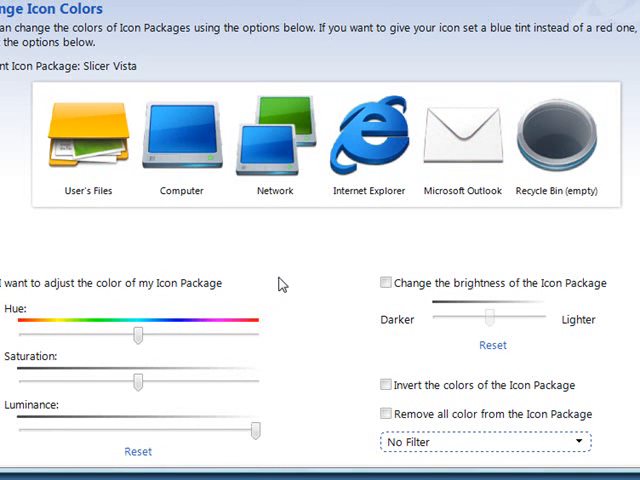
pyautogui.moveTo(320, 306)
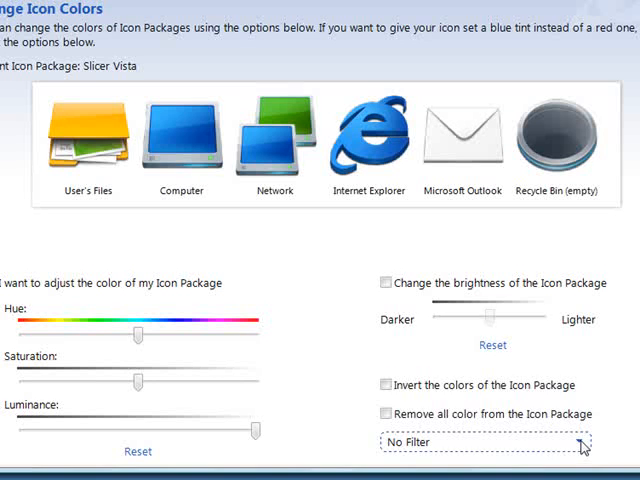
# Step: Apply the Circle Transform (Pinch) filter to the Slicer Vista icons, then set No Filter again
pyautogui.click(504, 444)
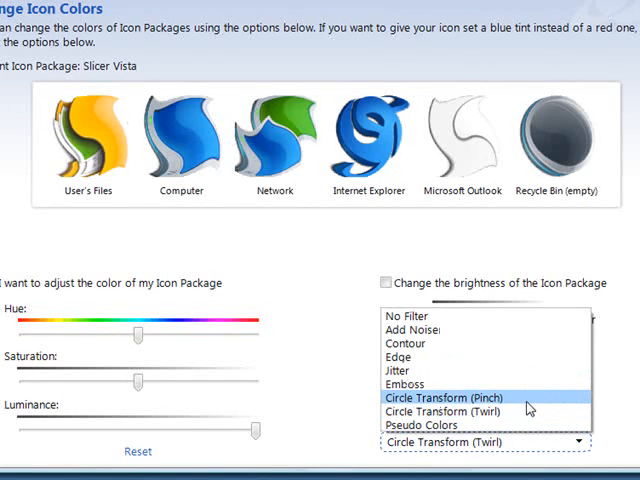
pyautogui.click(436, 396)
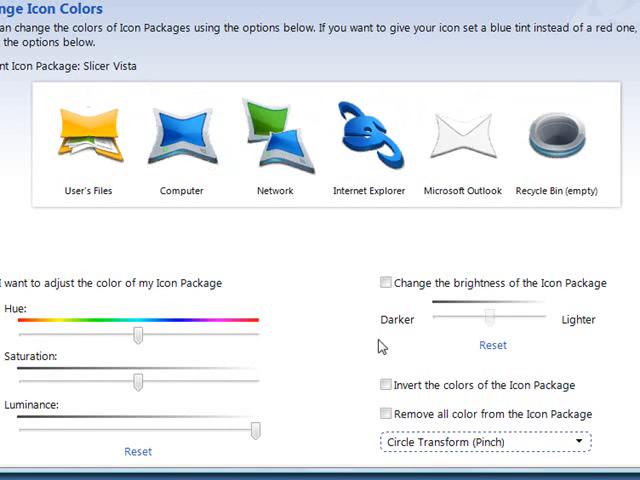
pyautogui.click(576, 440)
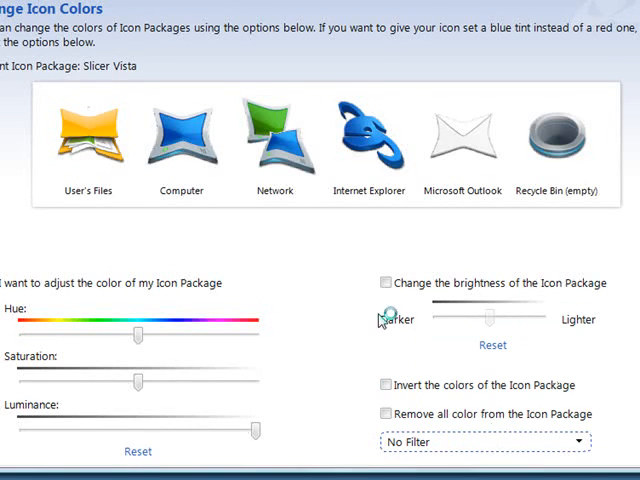
# Step: Browse the Live Folder Icons page, then switch to Icons & Cursors showing the Desktop Icons page
pyautogui.click(236, 60)
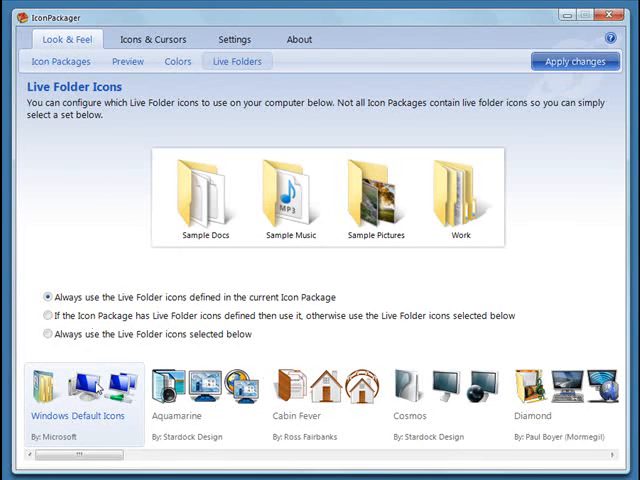
pyautogui.moveTo(98, 216)
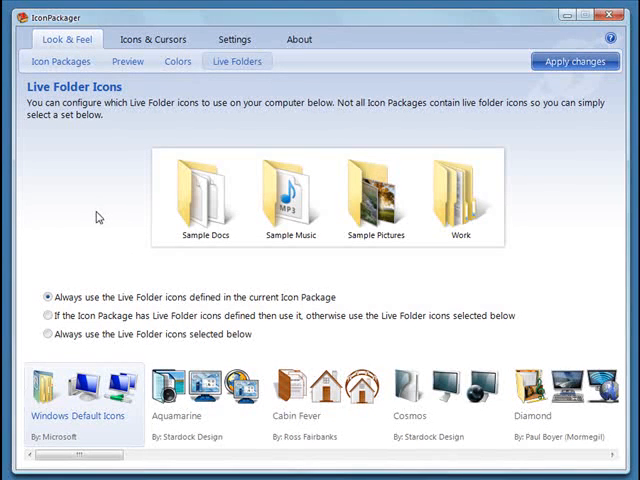
pyautogui.moveTo(86, 220)
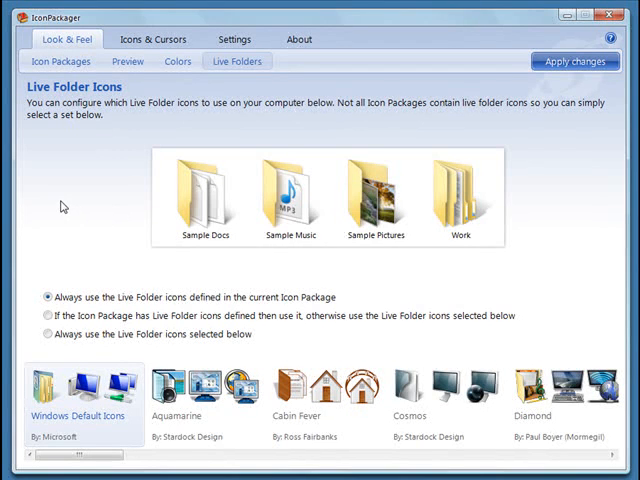
pyautogui.moveTo(94, 274)
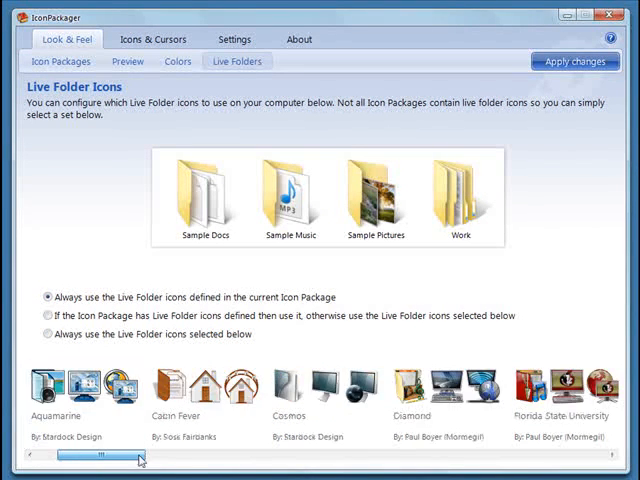
pyautogui.moveTo(110, 456); pyautogui.dragTo(320, 456)
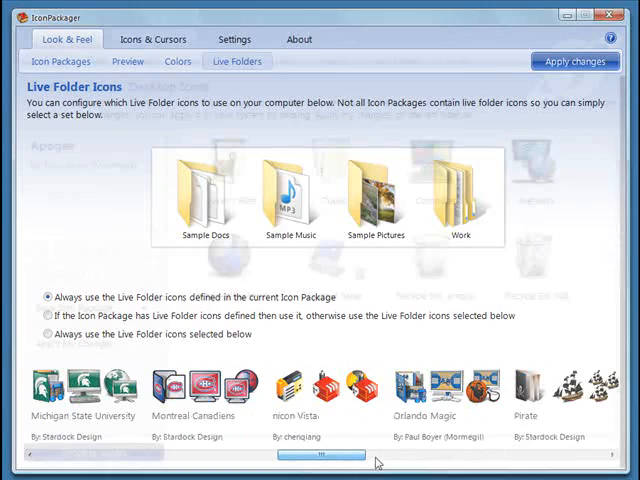
pyautogui.click(156, 38)
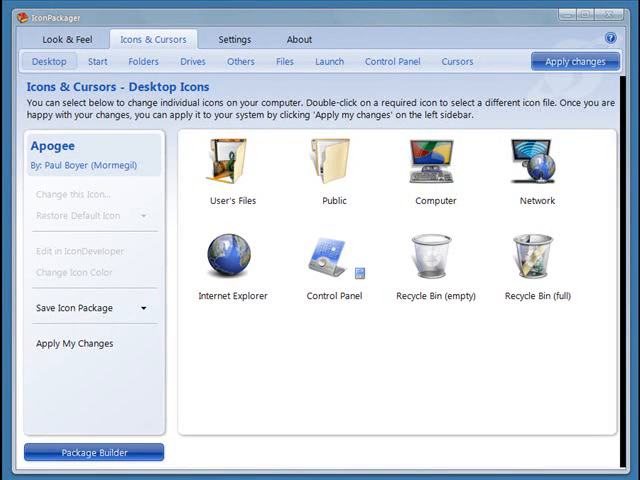
pyautogui.moveTo(222, 220)
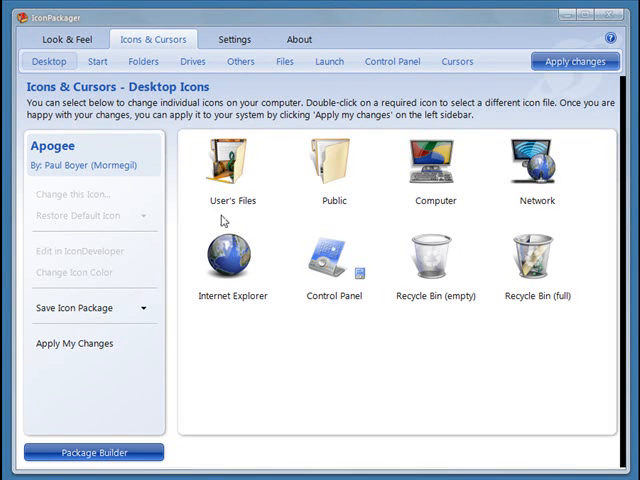
pyautogui.click(232, 164)
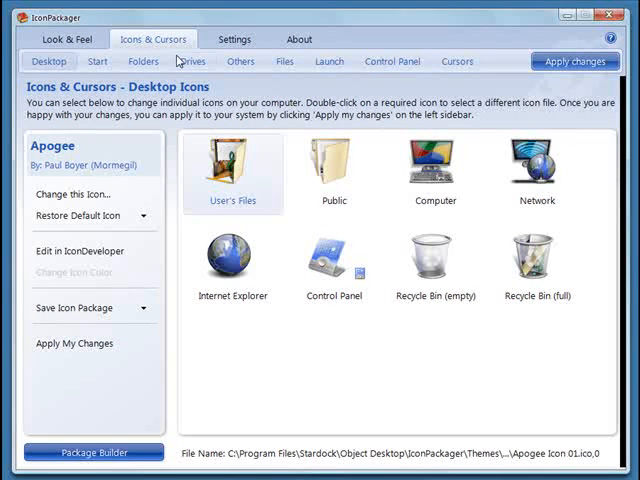
pyautogui.click(96, 62)
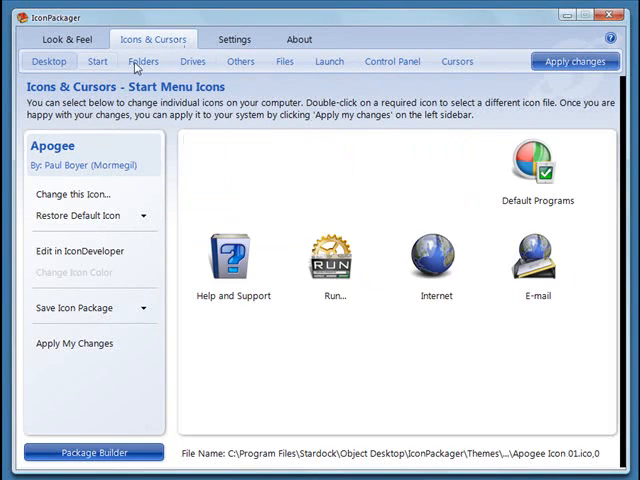
pyautogui.click(140, 62)
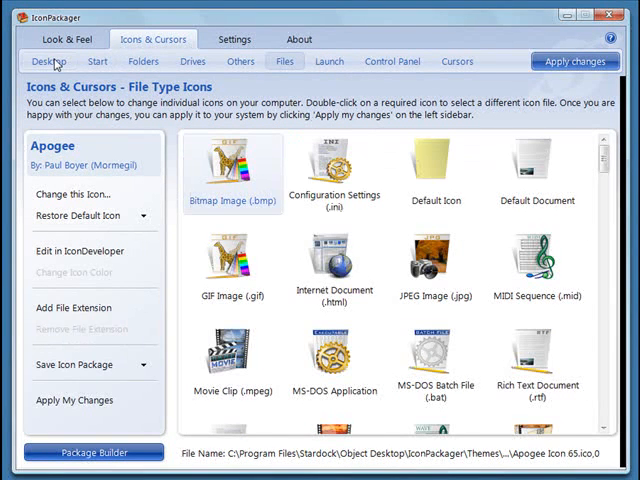
pyautogui.click(52, 60)
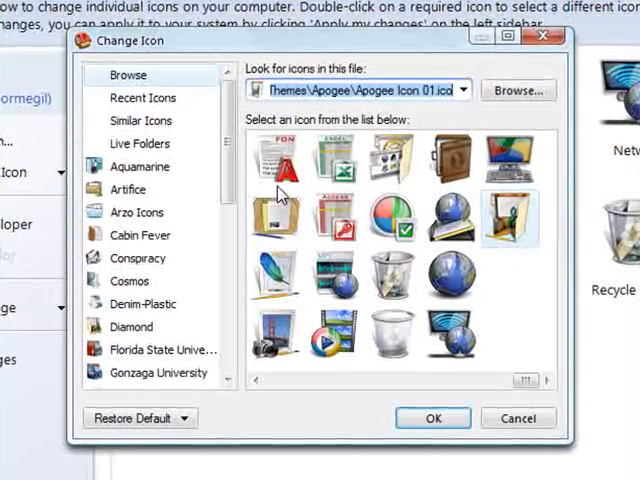
pyautogui.click(136, 212)
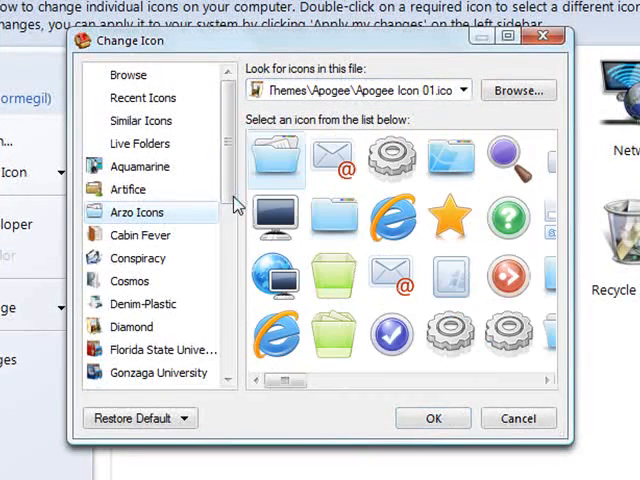
pyautogui.click(332, 216)
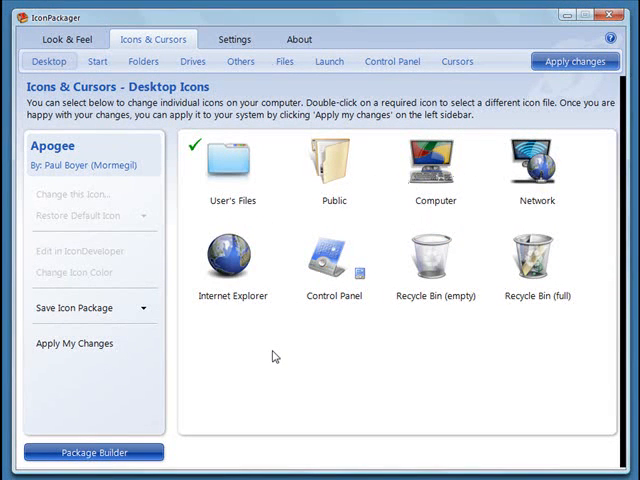
pyautogui.click(234, 164)
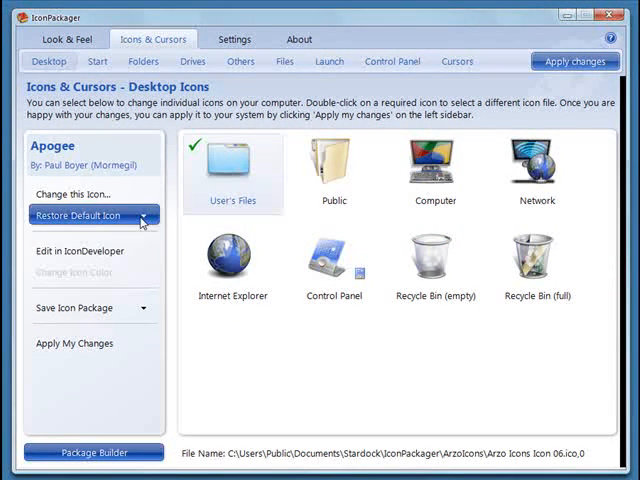
pyautogui.click(90, 214)
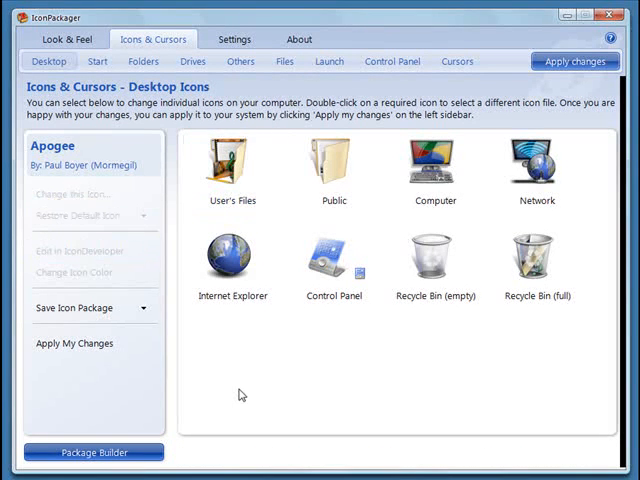
pyautogui.click(94, 452)
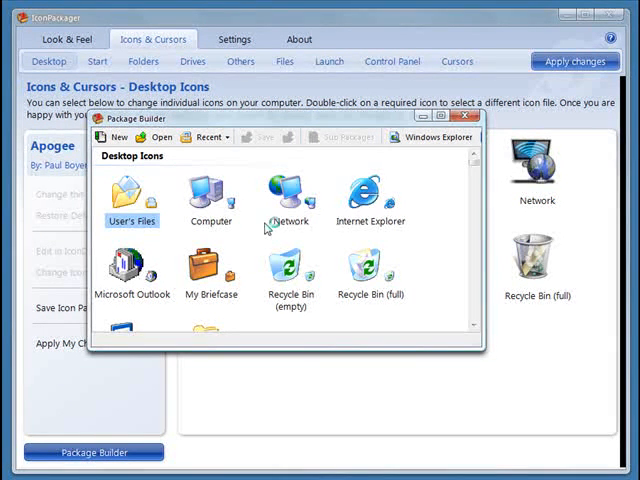
pyautogui.moveTo(366, 164)
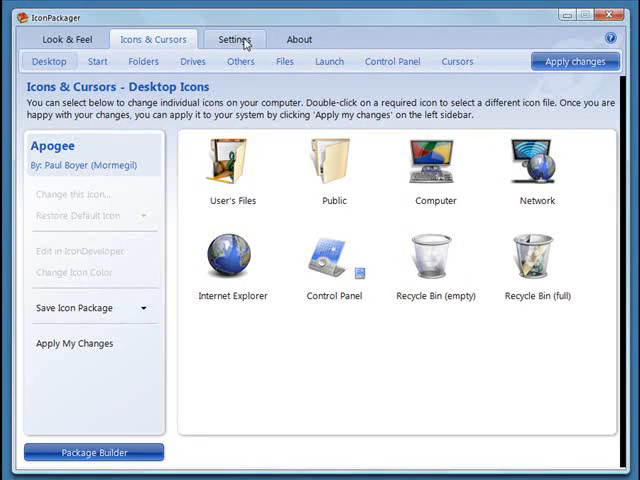
# Step: View IconPackager's System Settings, then bring up the text file's context menu in the Graphics folder
pyautogui.click(236, 40)
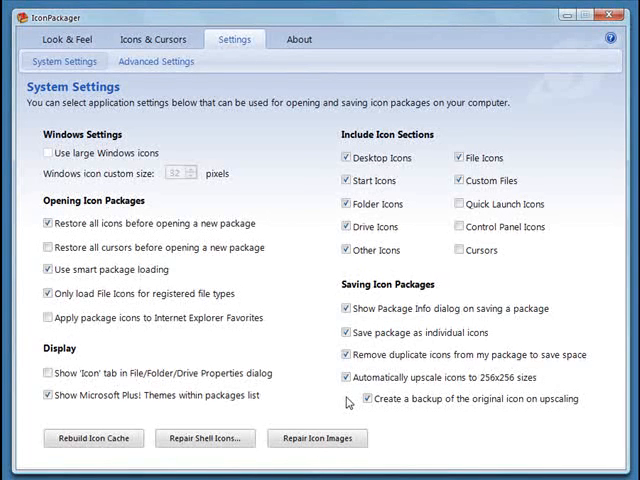
pyautogui.click(368, 410)
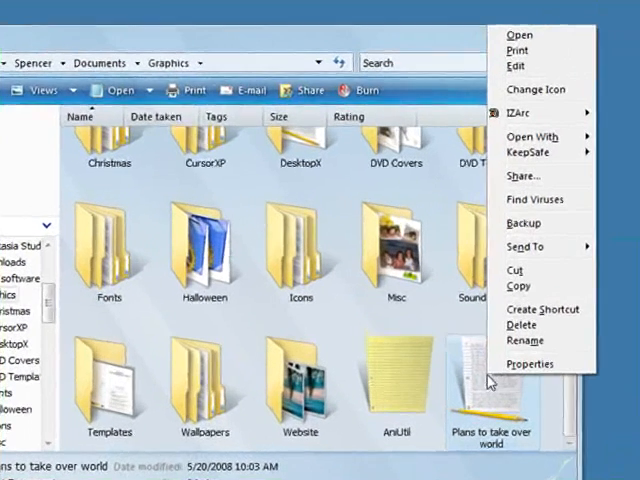
pyautogui.moveTo(546, 90)
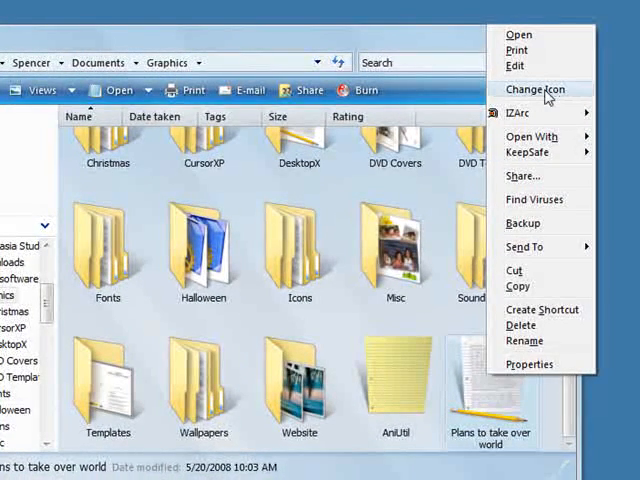
# Step: Choose Change Icon for the text file and tick 'Change the icon for this file only'
pyautogui.click(524, 88)
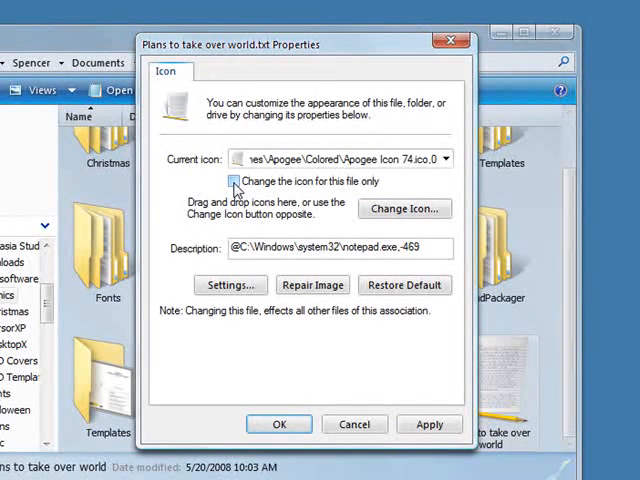
pyautogui.click(232, 180)
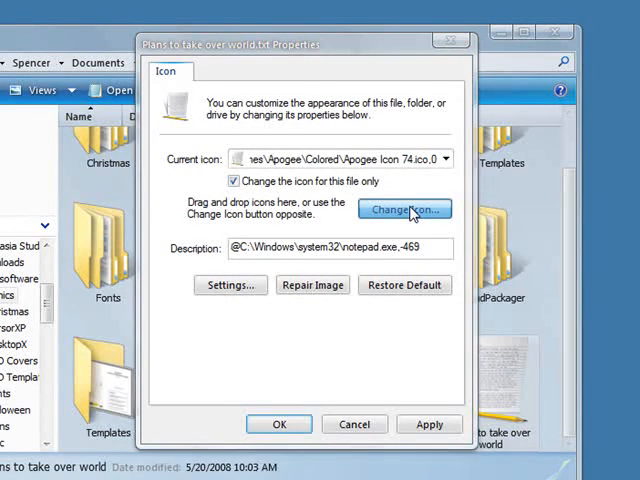
# Step: Pick the globe icon from the Diamond package and apply it to the 'Plans to take over world' file
pyautogui.click(404, 210)
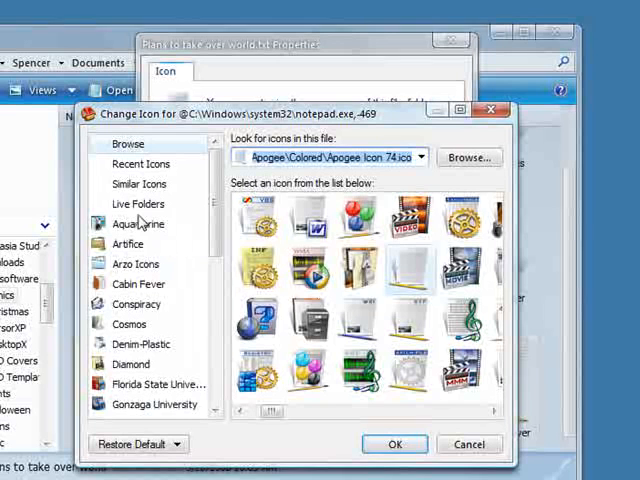
pyautogui.moveTo(184, 218)
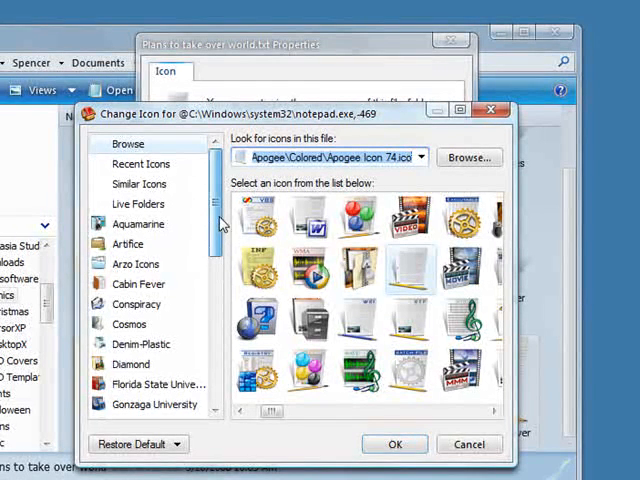
pyautogui.scroll(-3)
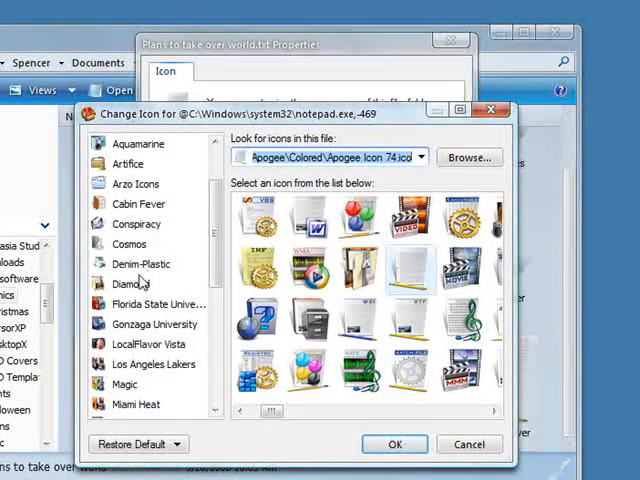
pyautogui.click(128, 284)
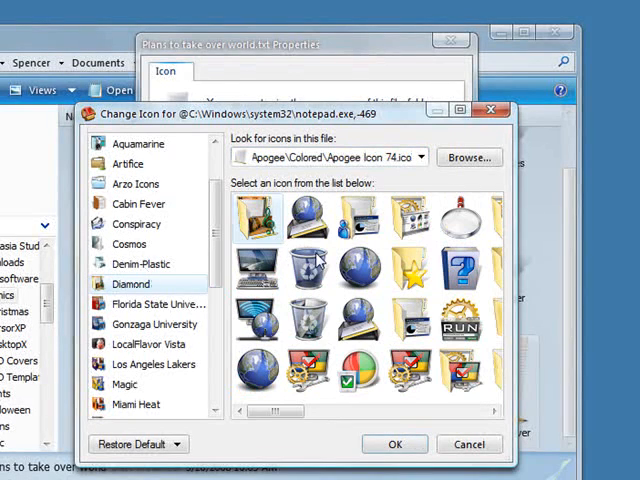
pyautogui.moveTo(356, 284)
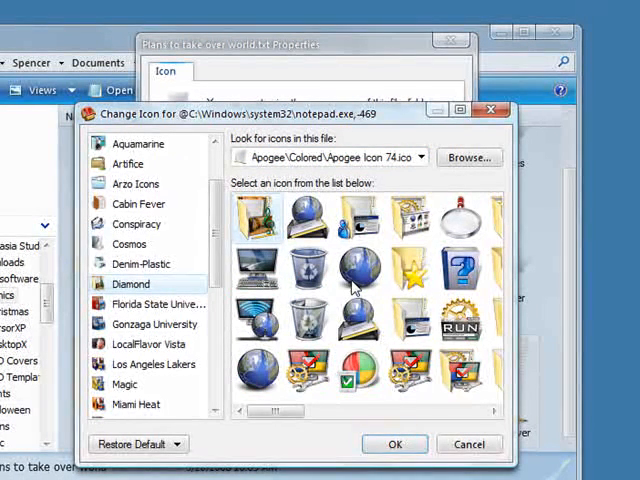
pyautogui.click(356, 270)
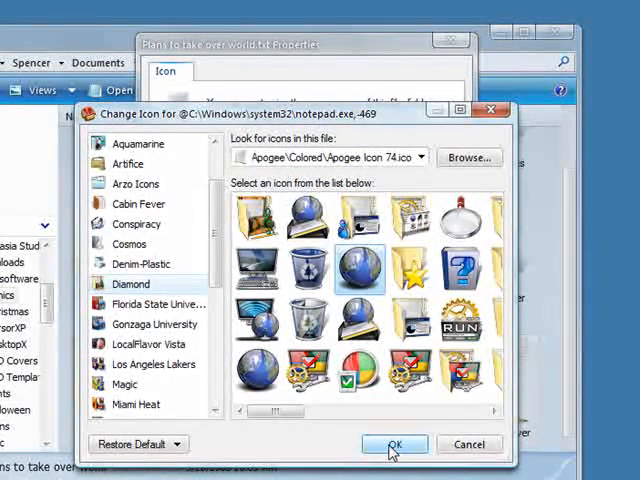
pyautogui.click(394, 444)
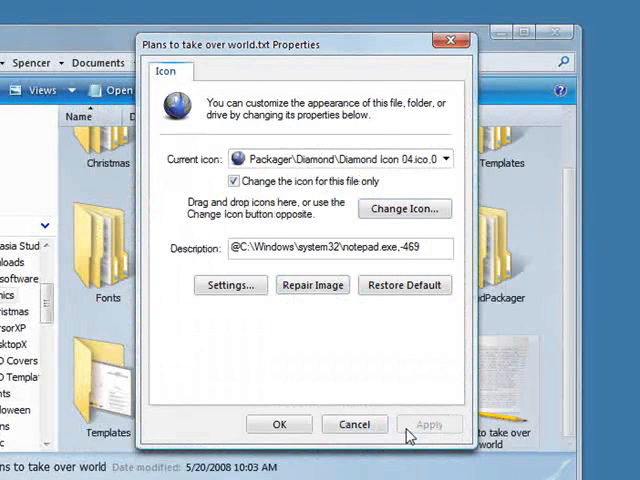
pyautogui.click(278, 424)
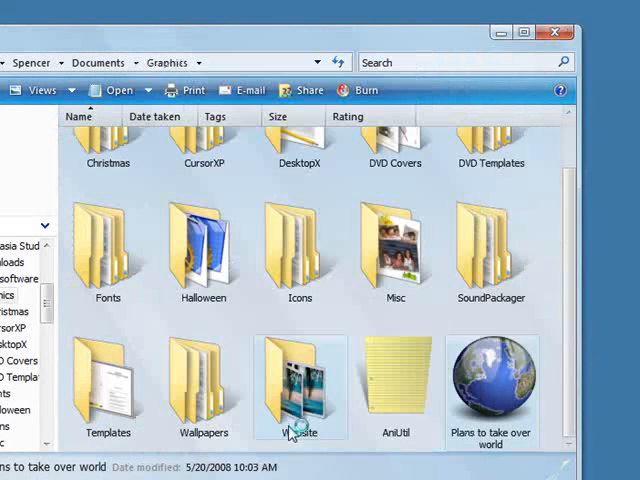